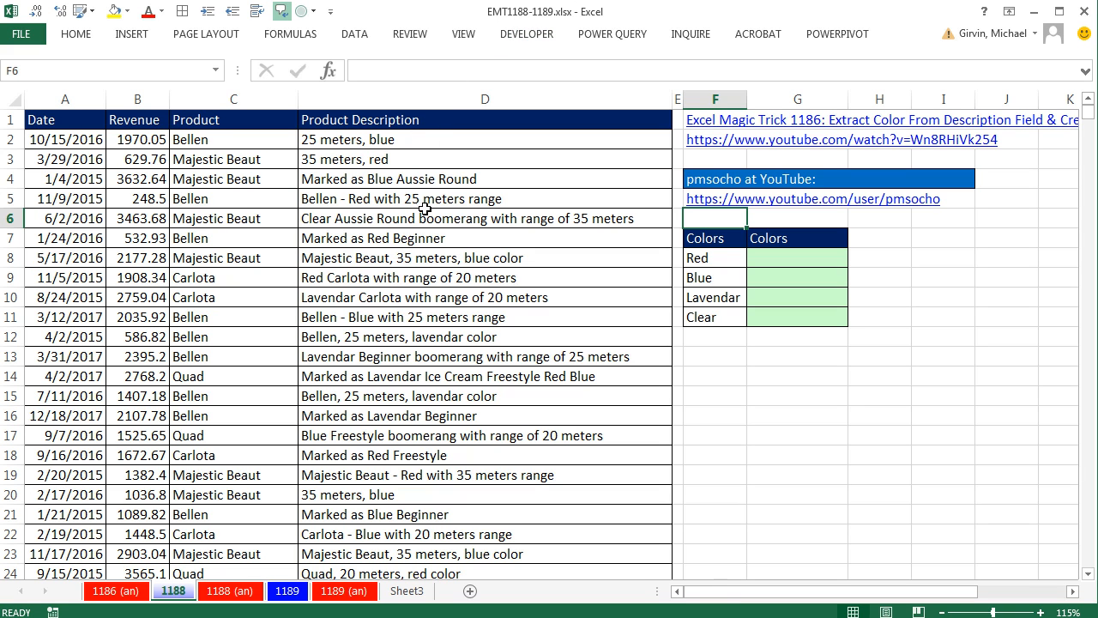
{"action": "mouse_move", "coordinate": [615, 260]}
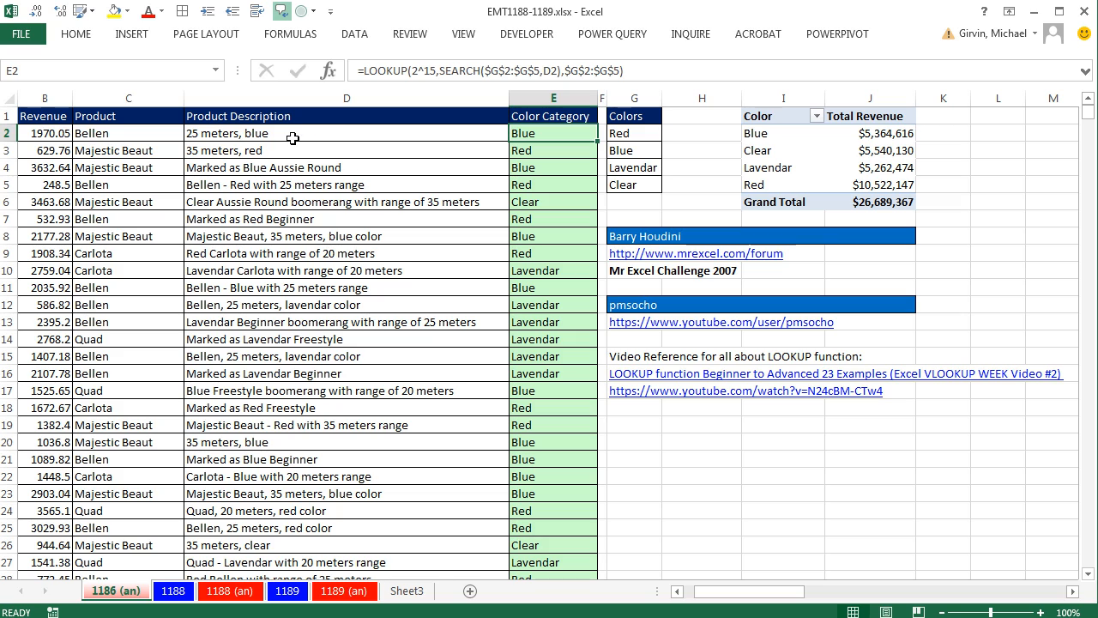
Inspect the LOOKUP/SEARCH color formula in E2 on sheet 1186, then switch to sheet 1188.
{"action": "left_click", "coordinate": [347, 151]}
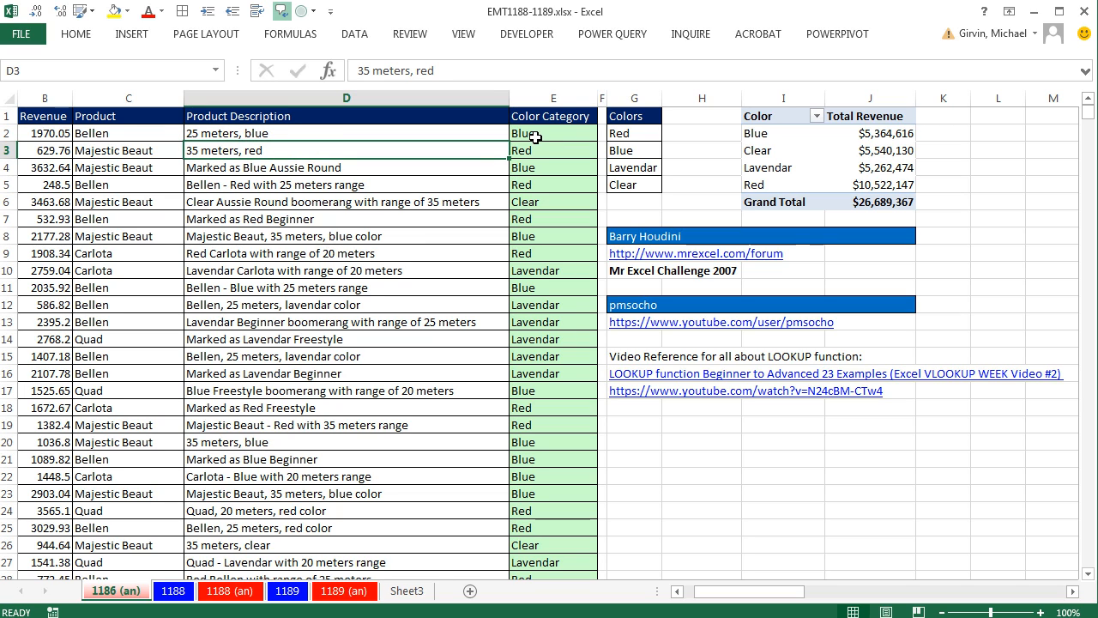
{"action": "type", "text": "=LOOKUP(2^15,SEARCH($G$2:$G$5,D2),$G$2:$G$5"}
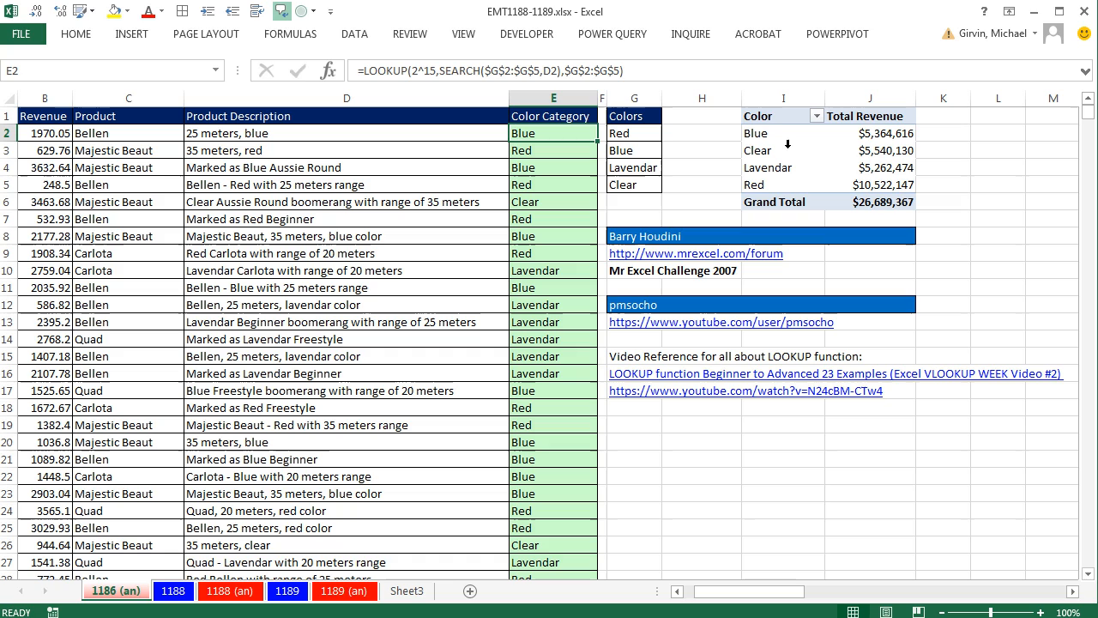
{"action": "mouse_move", "coordinate": [804, 144]}
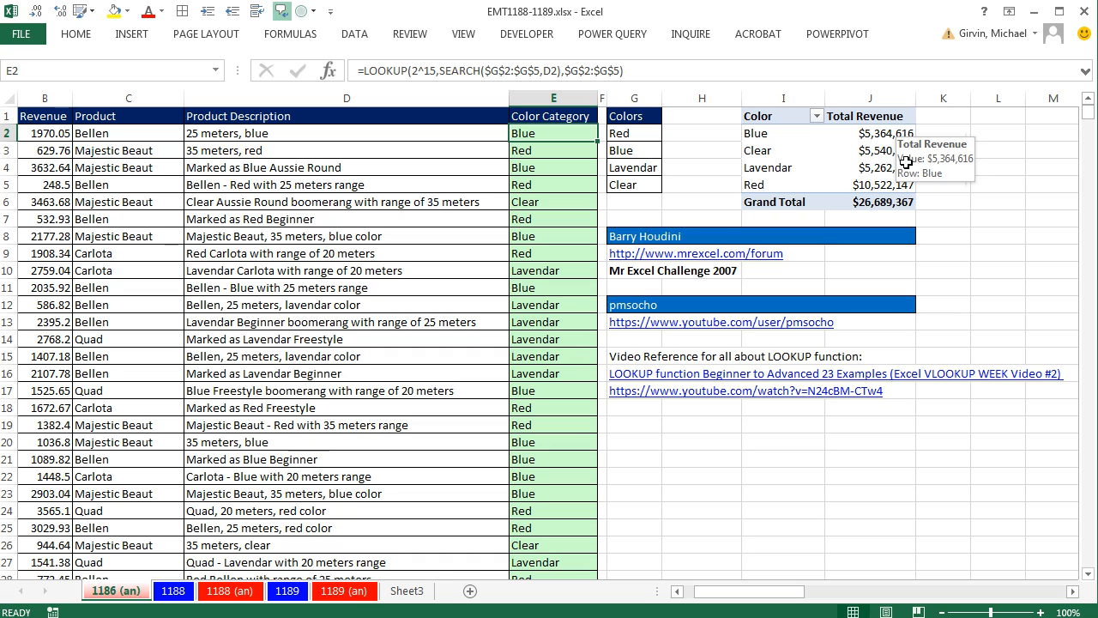
{"action": "mouse_move", "coordinate": [55, 169]}
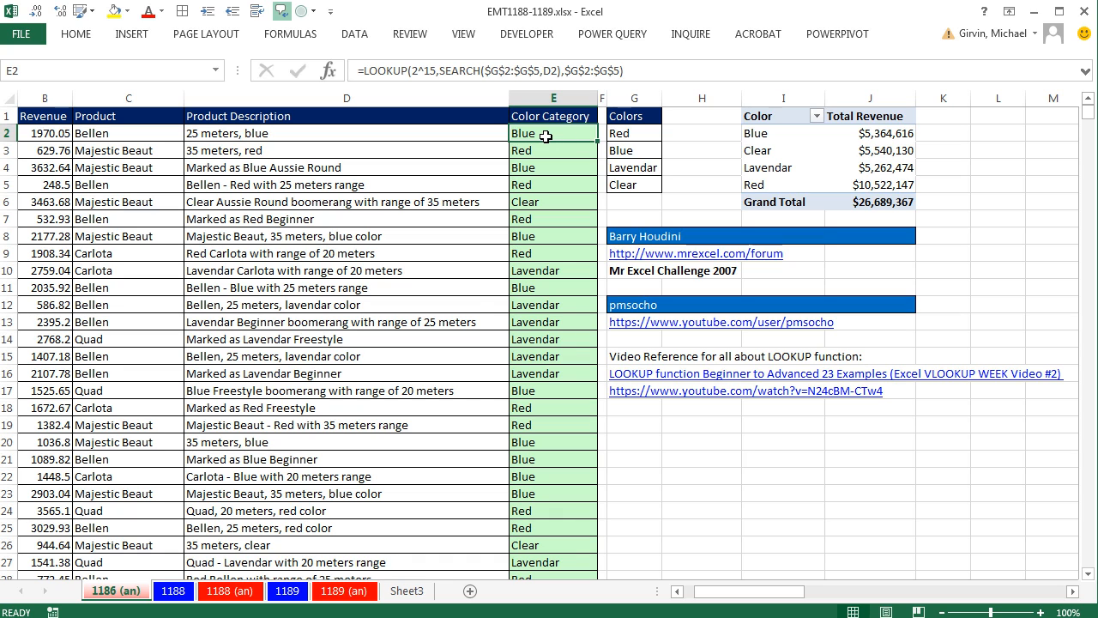
{"action": "left_click", "coordinate": [870, 151]}
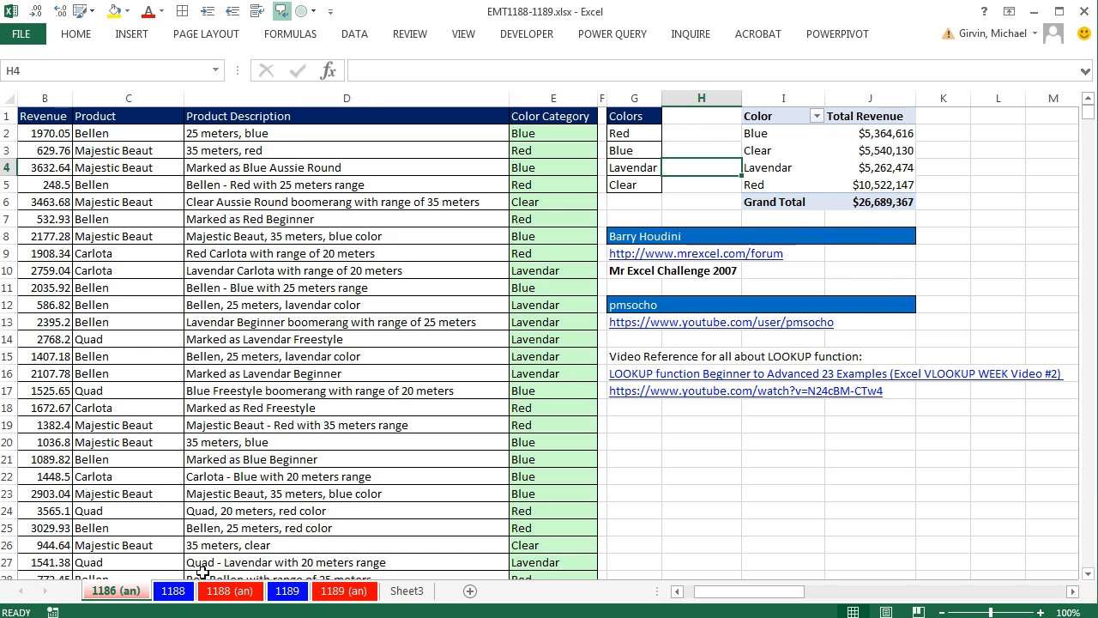
{"action": "left_click", "coordinate": [172, 590]}
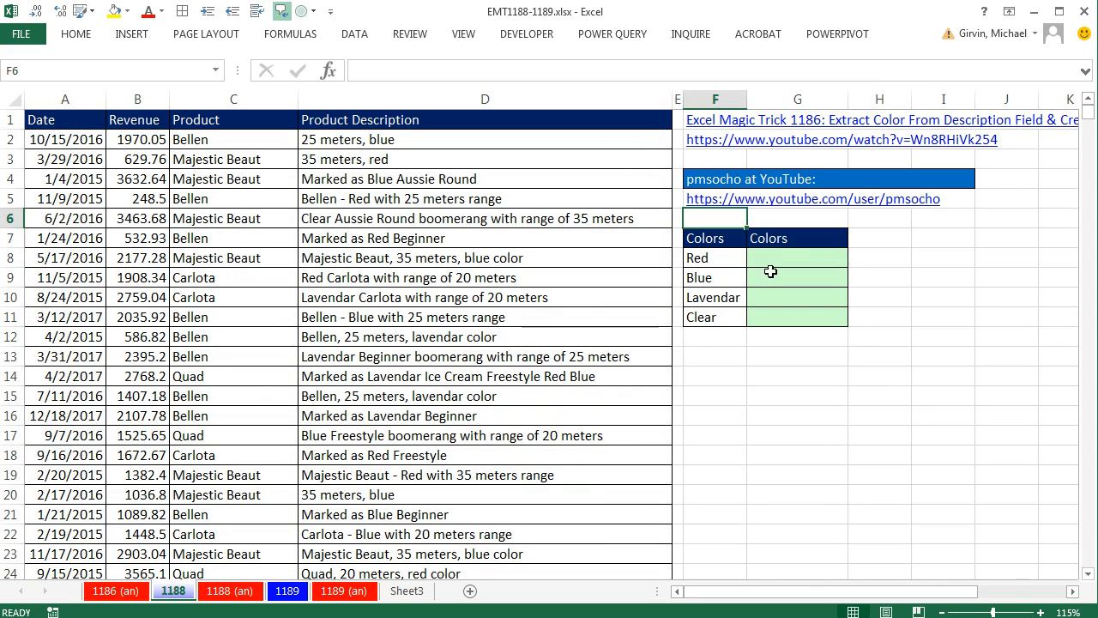
{"action": "left_click", "coordinate": [796, 257]}
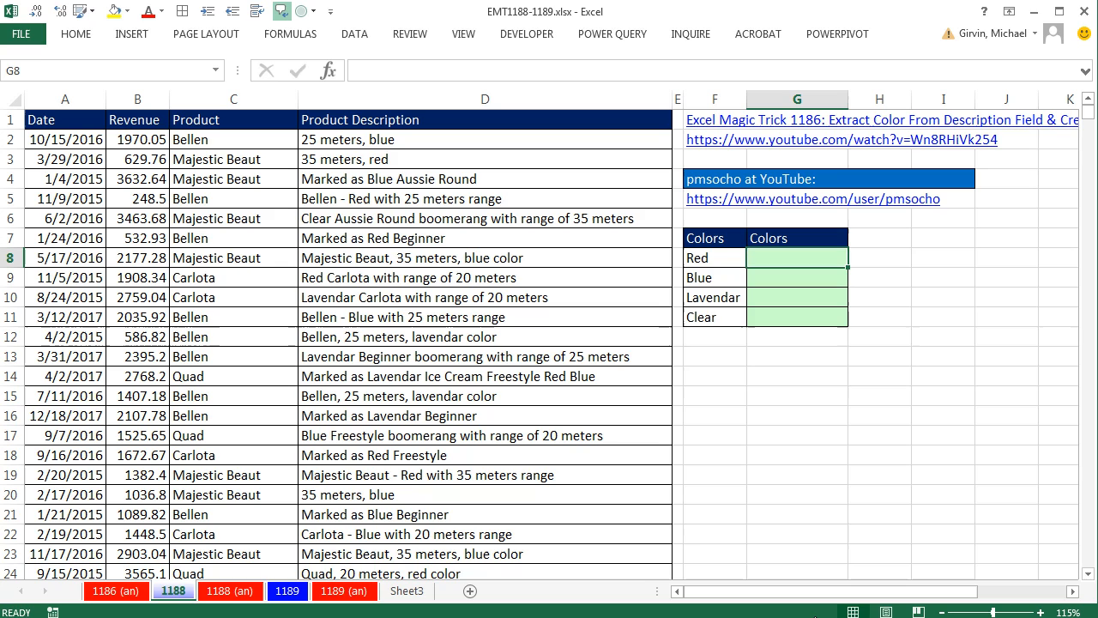
Begin =SUMIFS( in G8 with revenue sum range from B2 and description criteria range $D$2:$D$12083.
{"action": "type", "text": "=sumi"}
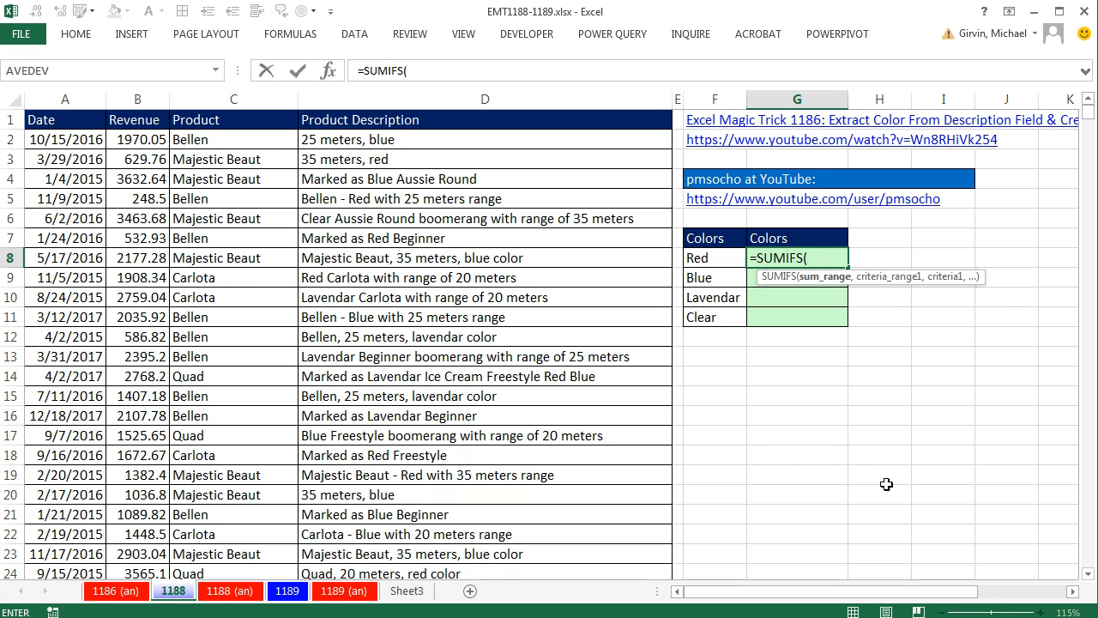
{"action": "left_click", "coordinate": [138, 139]}
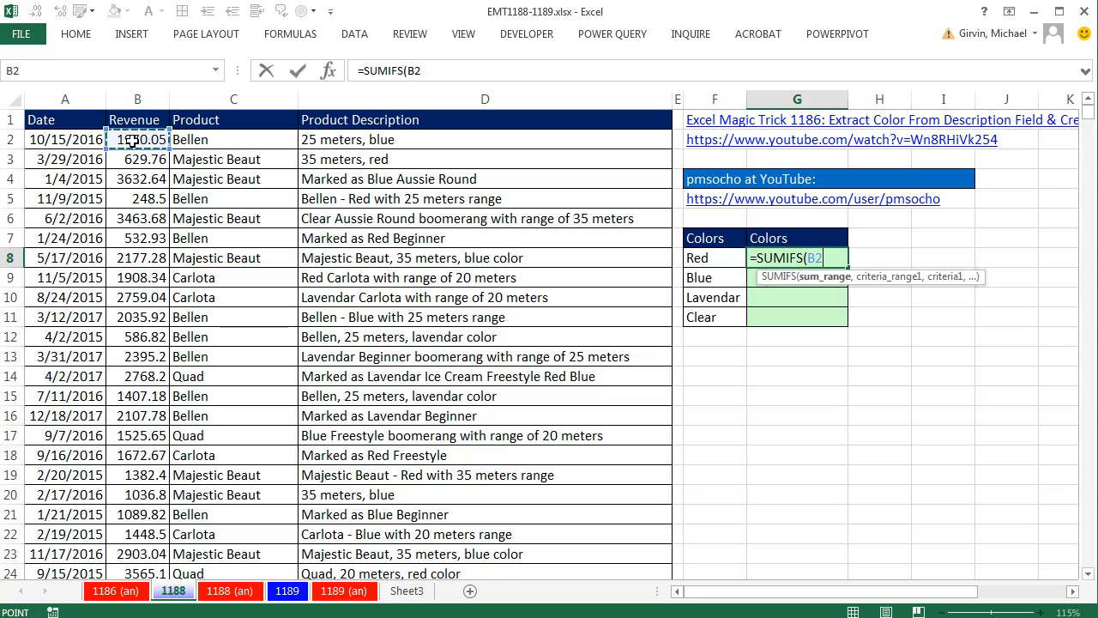
{"action": "key", "text": "F4"}
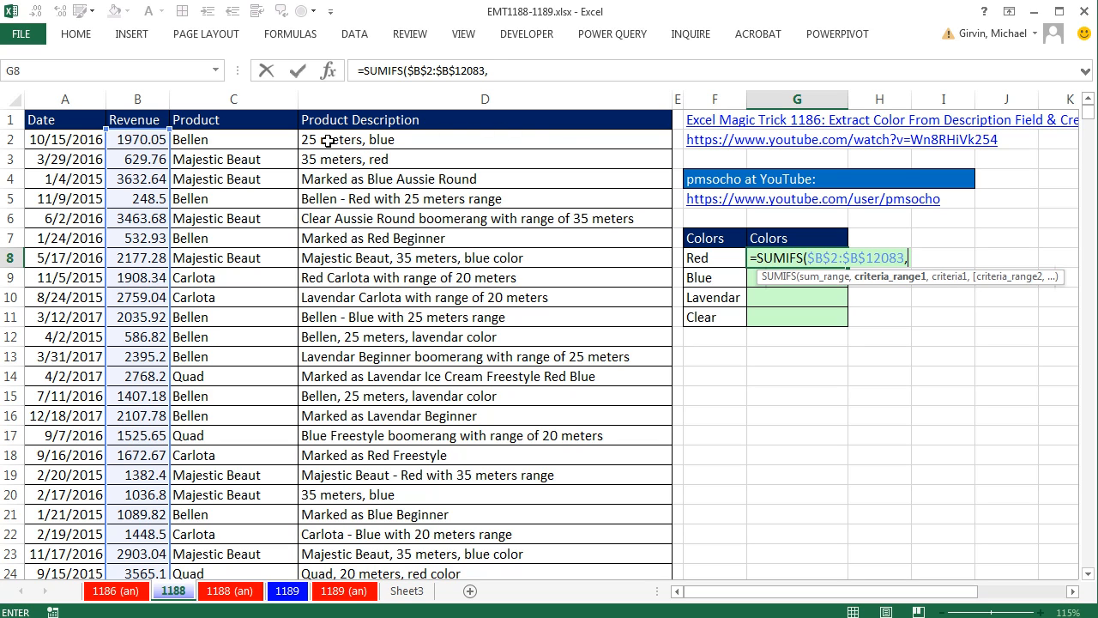
{"action": "key", "text": "ctrl+shift+down"}
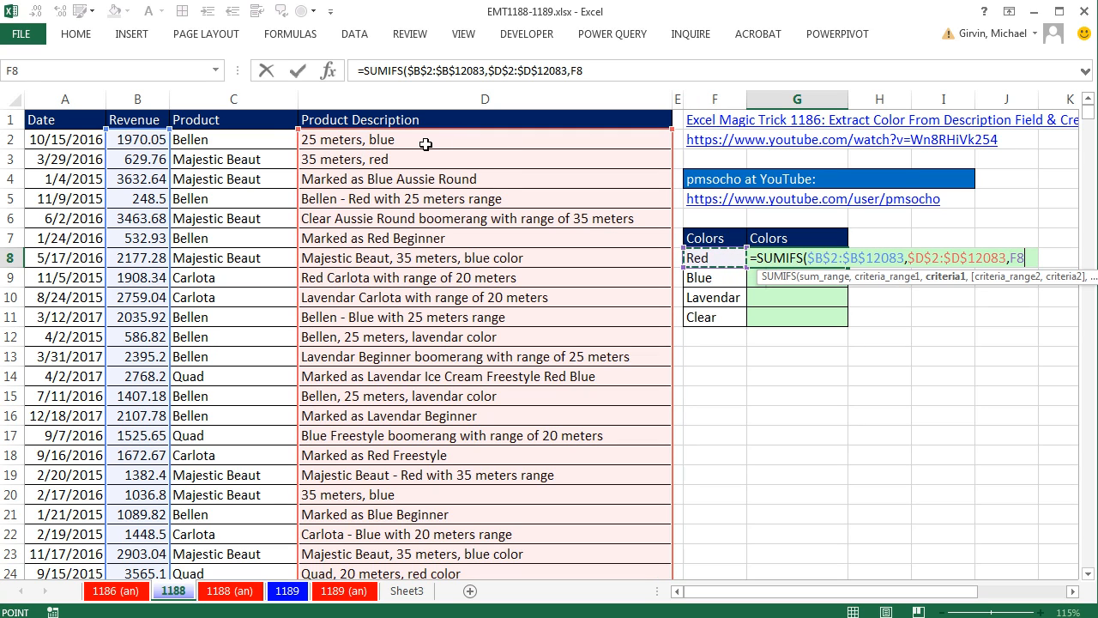
{"action": "mouse_move", "coordinate": [977, 285]}
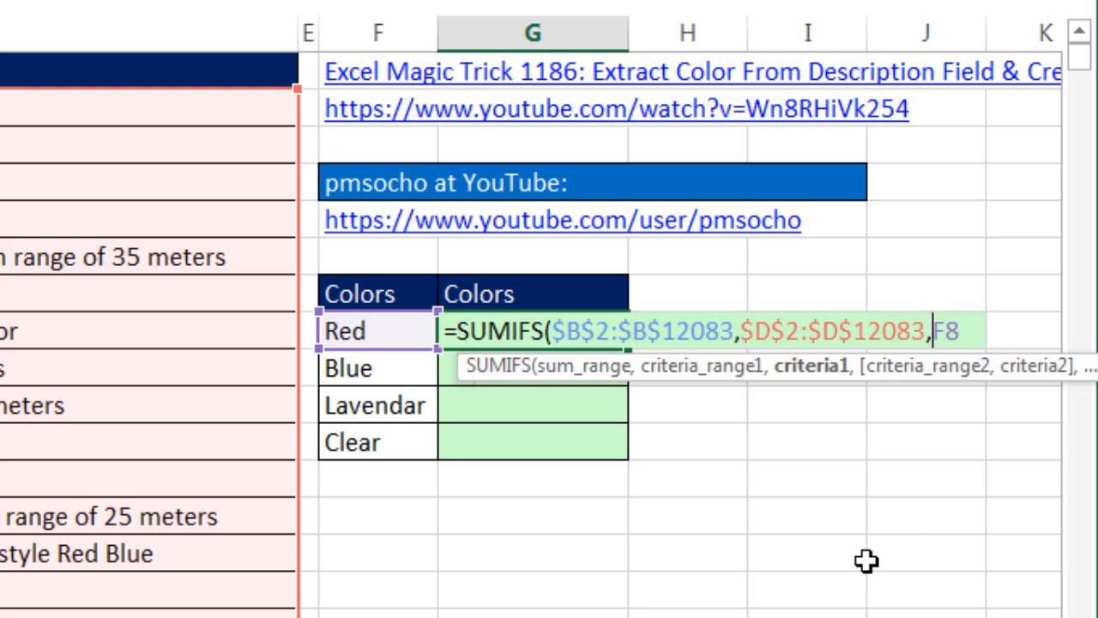
Wrap the criteria as "*"&F8&"*" and commit, giving a Red total of $10,524,915.
{"action": "type", "text": "\""}
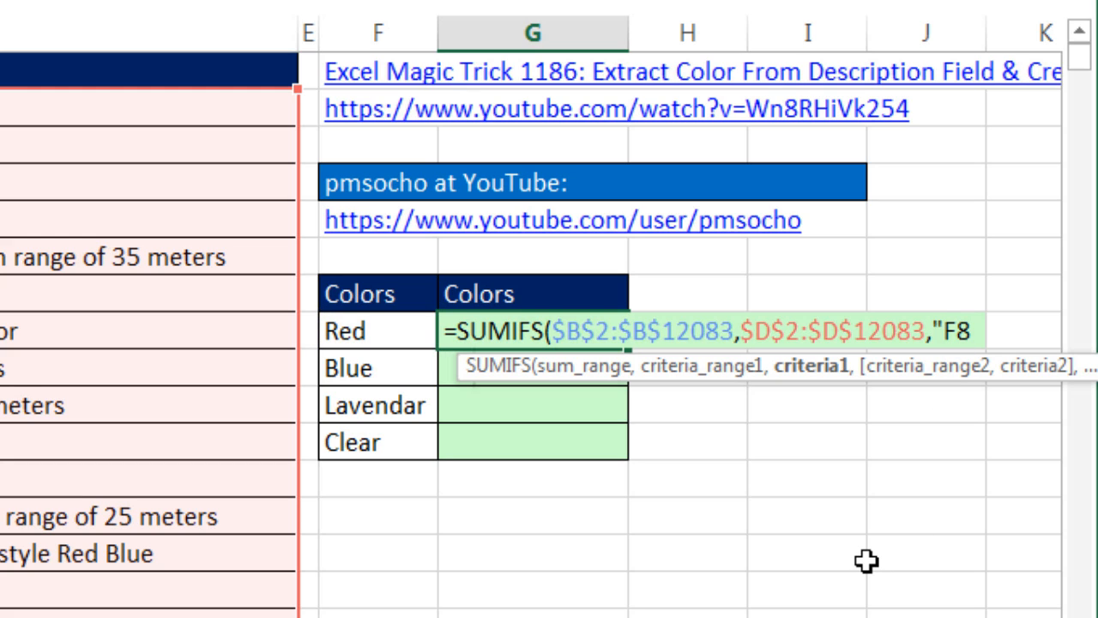
{"action": "type", "text": "*"}
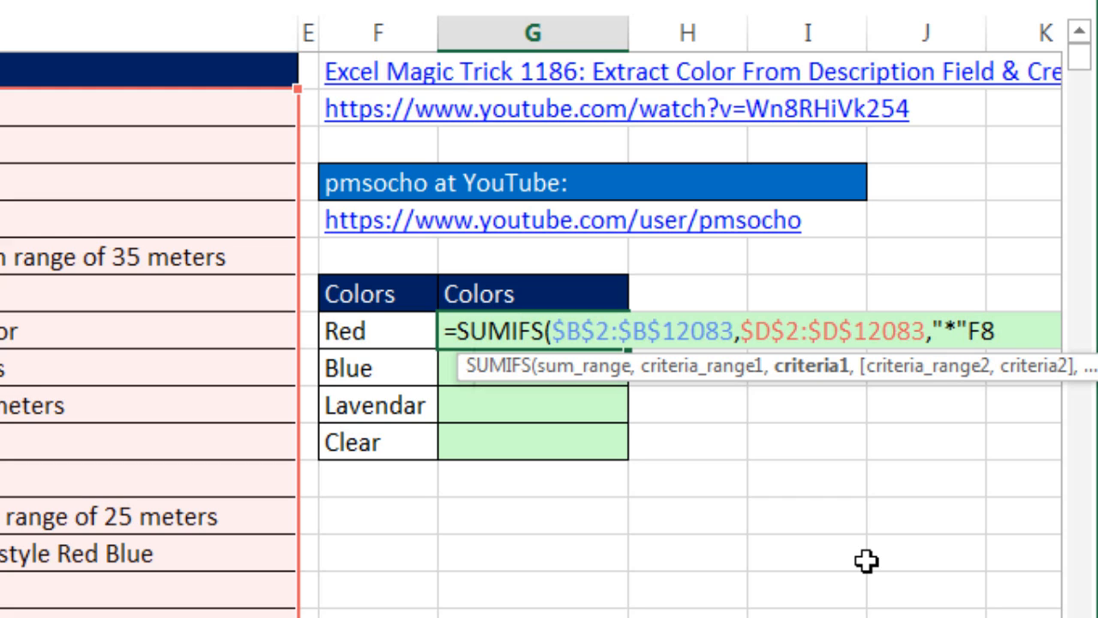
{"action": "left_click", "coordinate": [345, 329]}
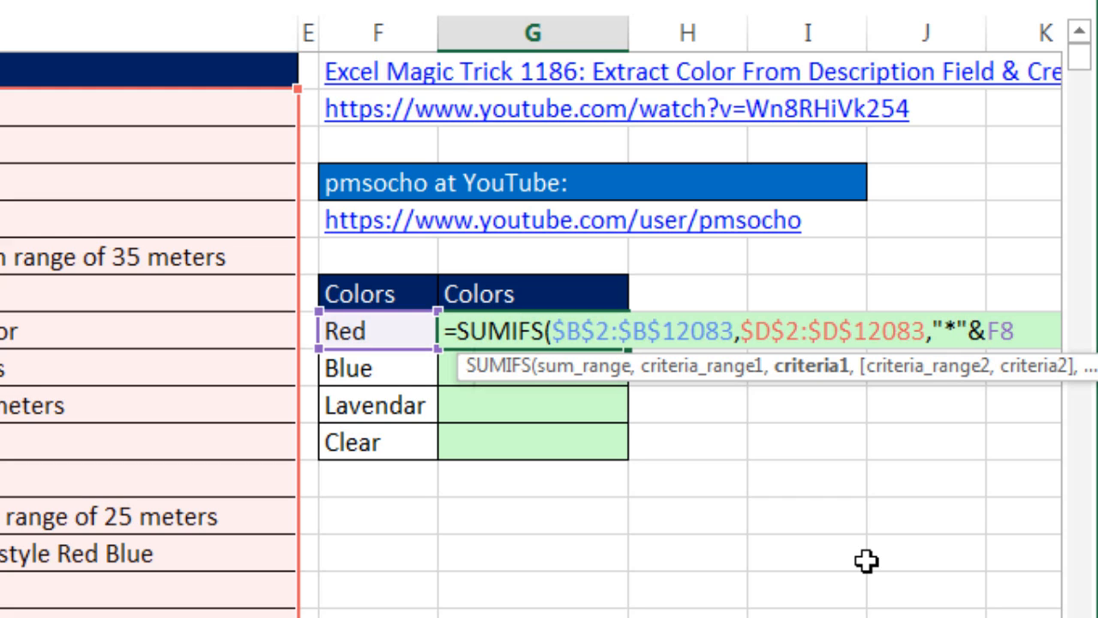
{"action": "mouse_move", "coordinate": [947, 232]}
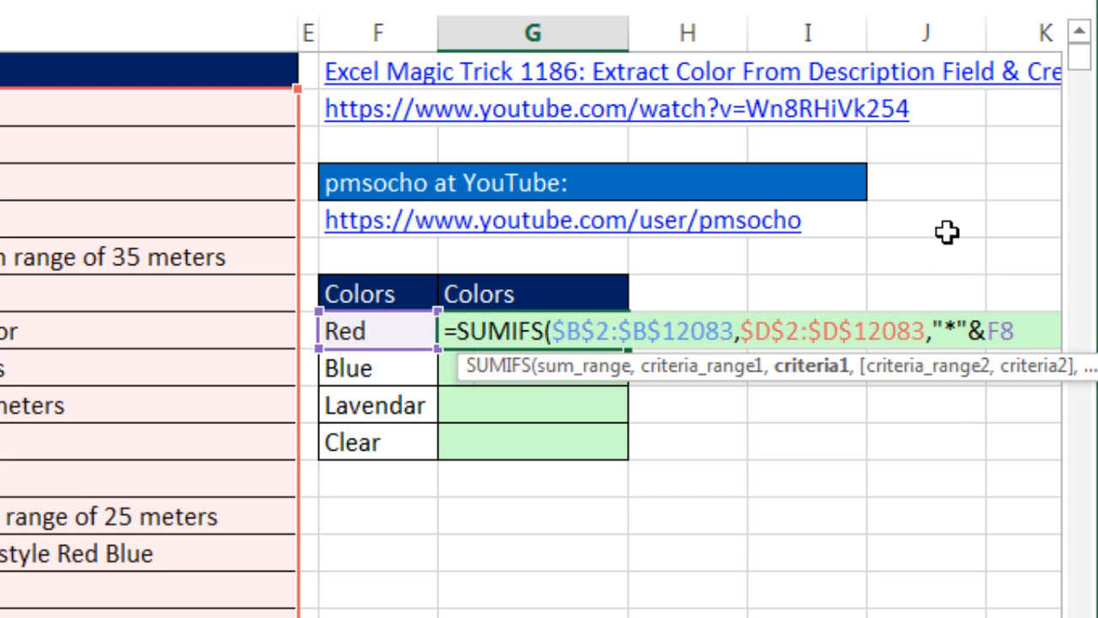
{"action": "mouse_move", "coordinate": [1002, 307]}
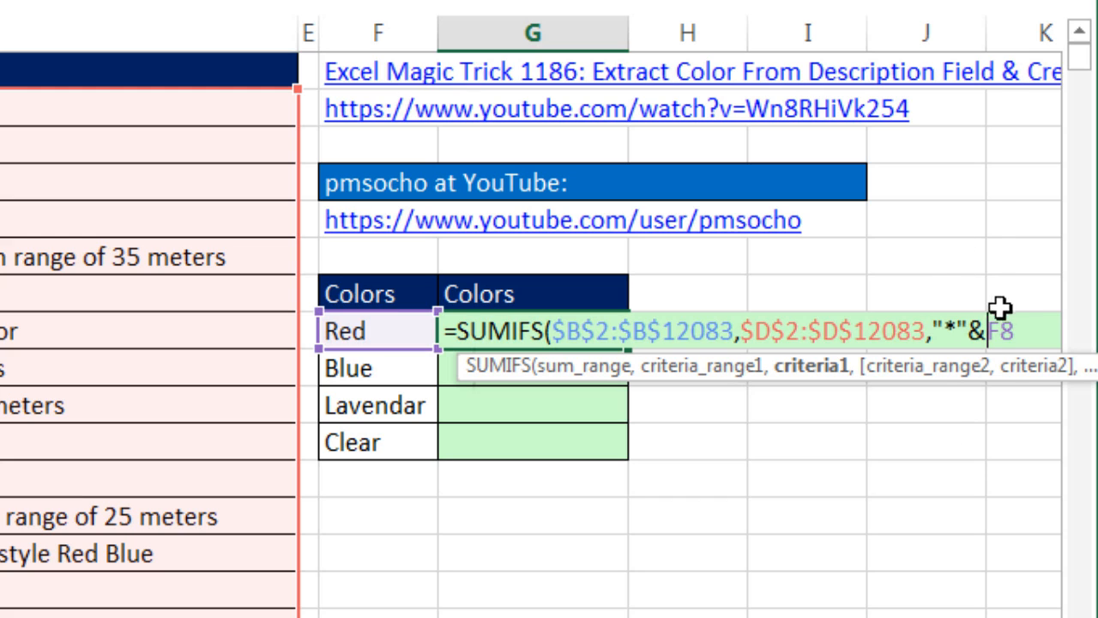
{"action": "mouse_move", "coordinate": [879, 599]}
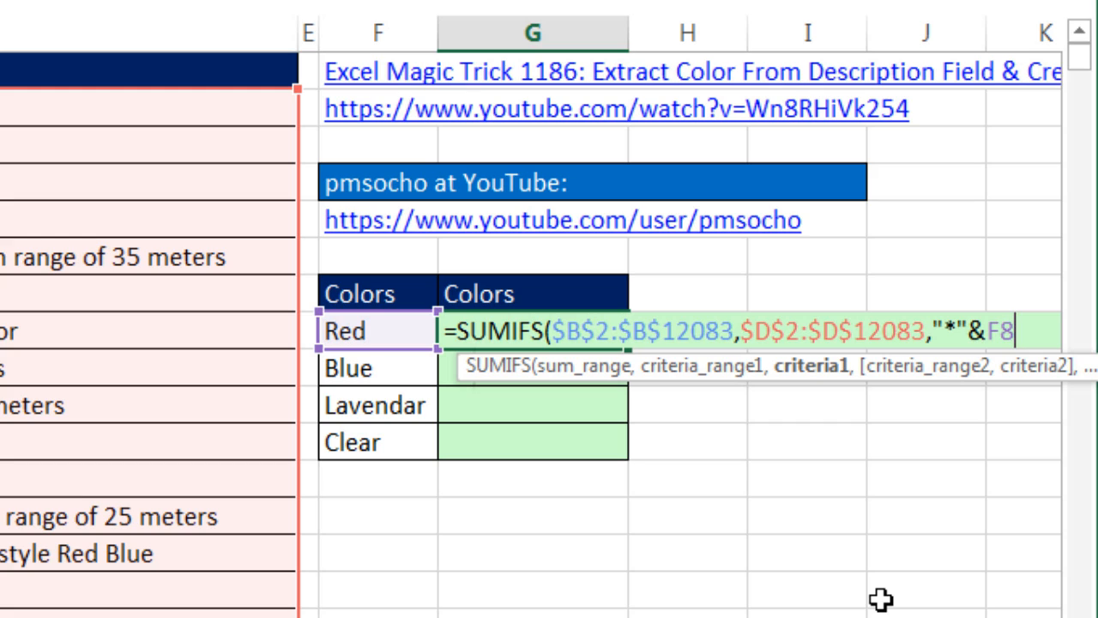
{"action": "type", "text": "&"}
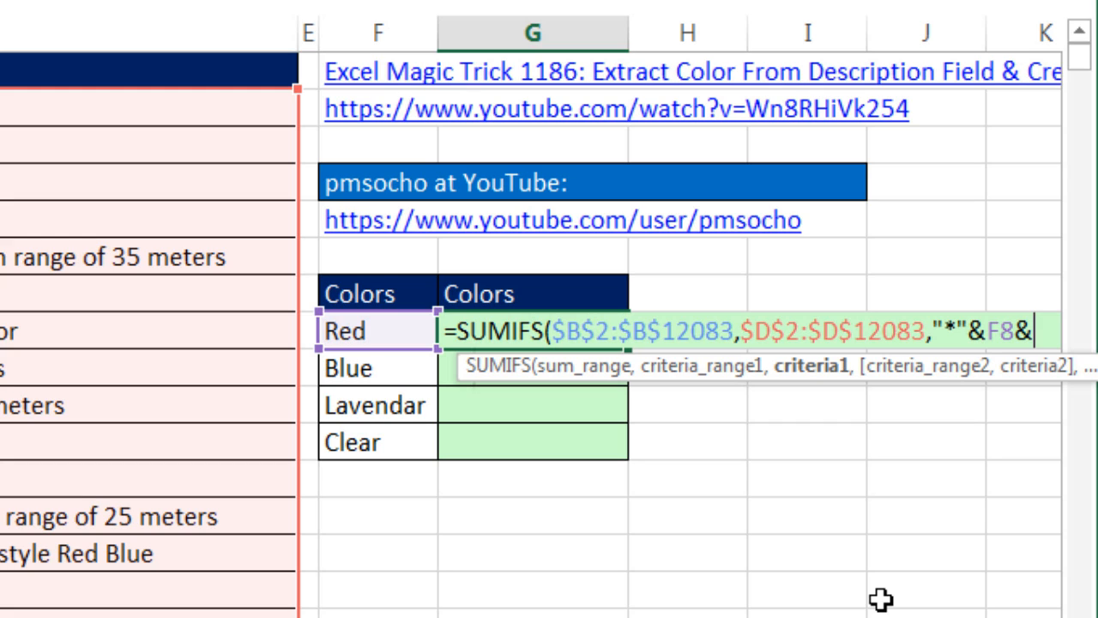
{"action": "type", "text": "\"*"}
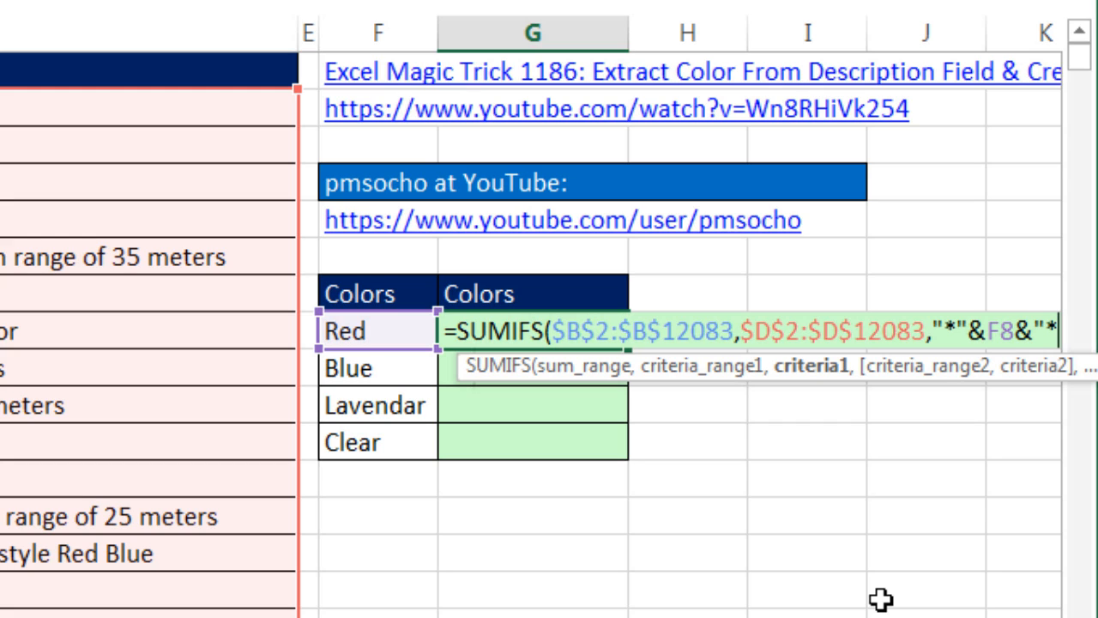
{"action": "type", "text": "\""}
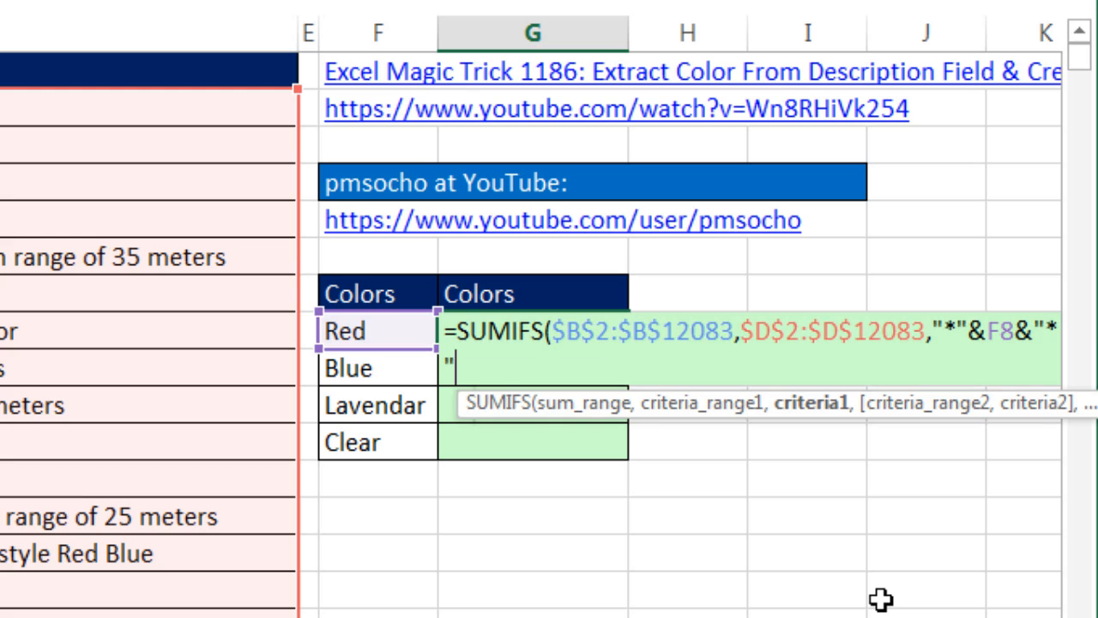
{"action": "mouse_move", "coordinate": [1007, 354]}
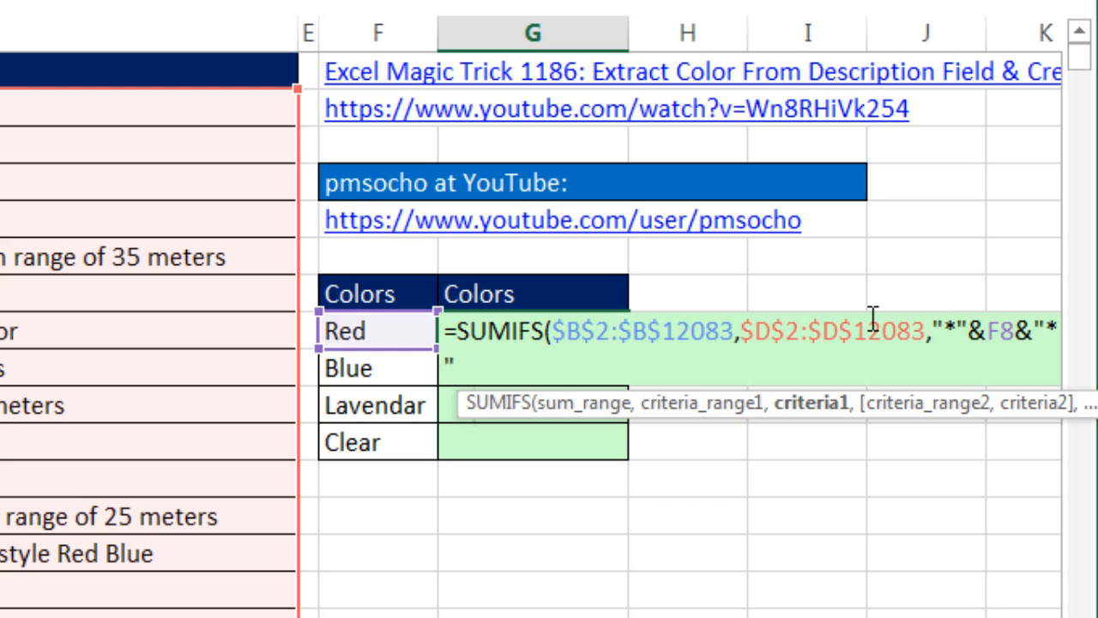
{"action": "mouse_move", "coordinate": [981, 343]}
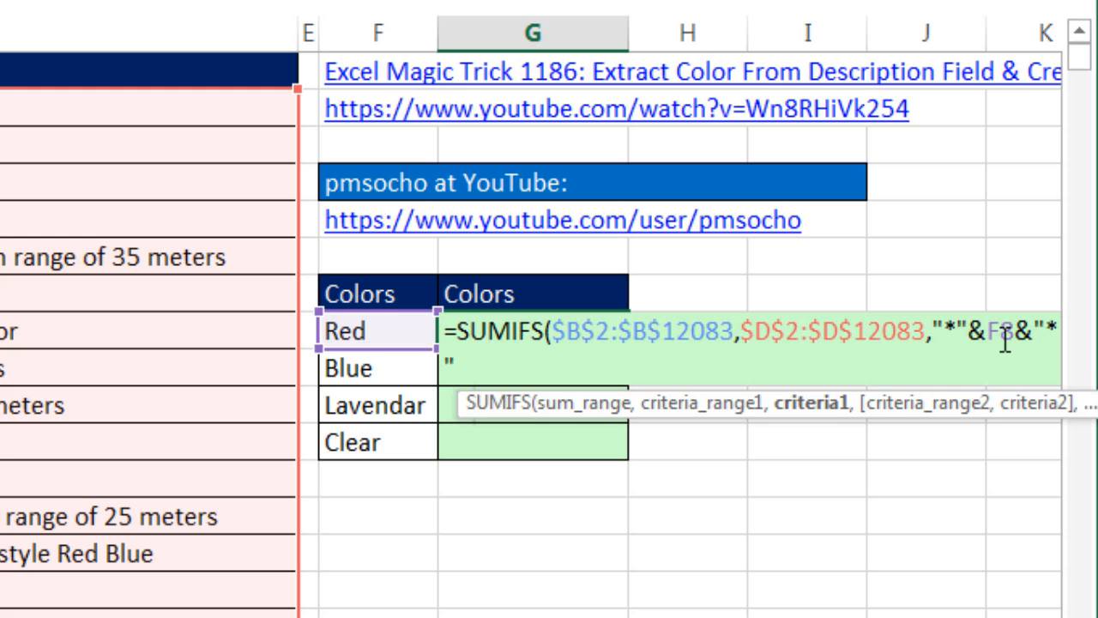
{"action": "mouse_move", "coordinate": [724, 329]}
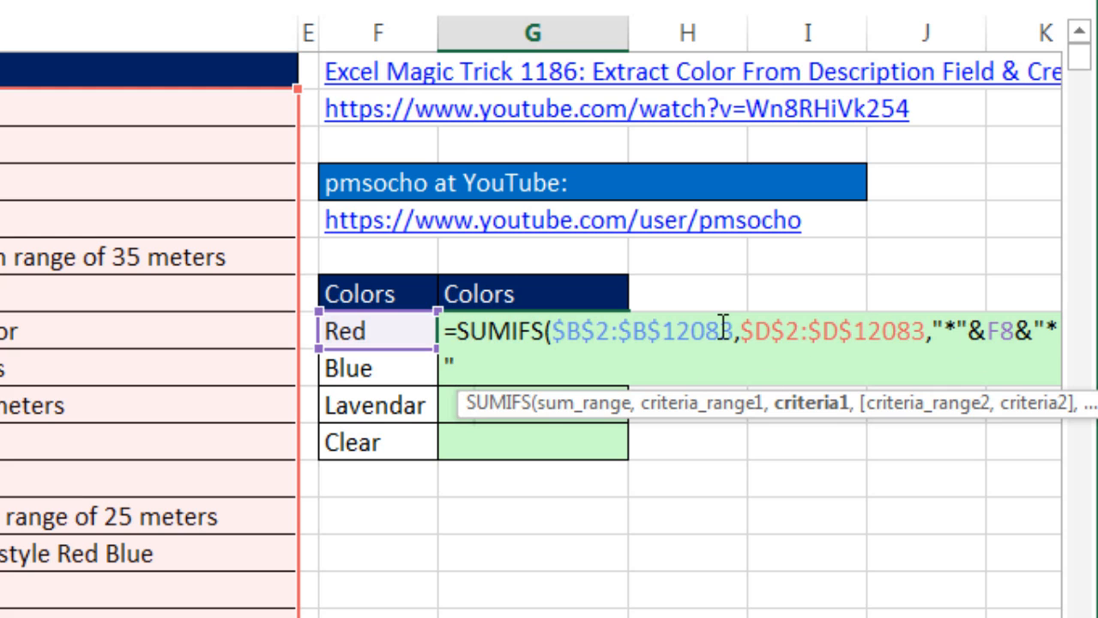
{"action": "key", "text": "Enter"}
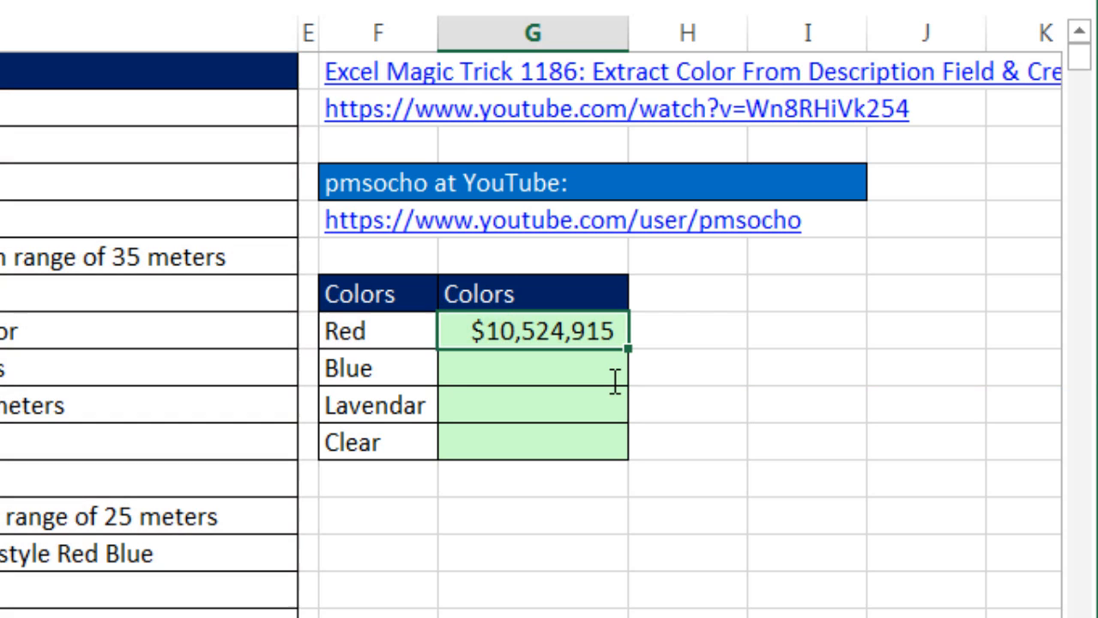
{"action": "mouse_move", "coordinate": [626, 351]}
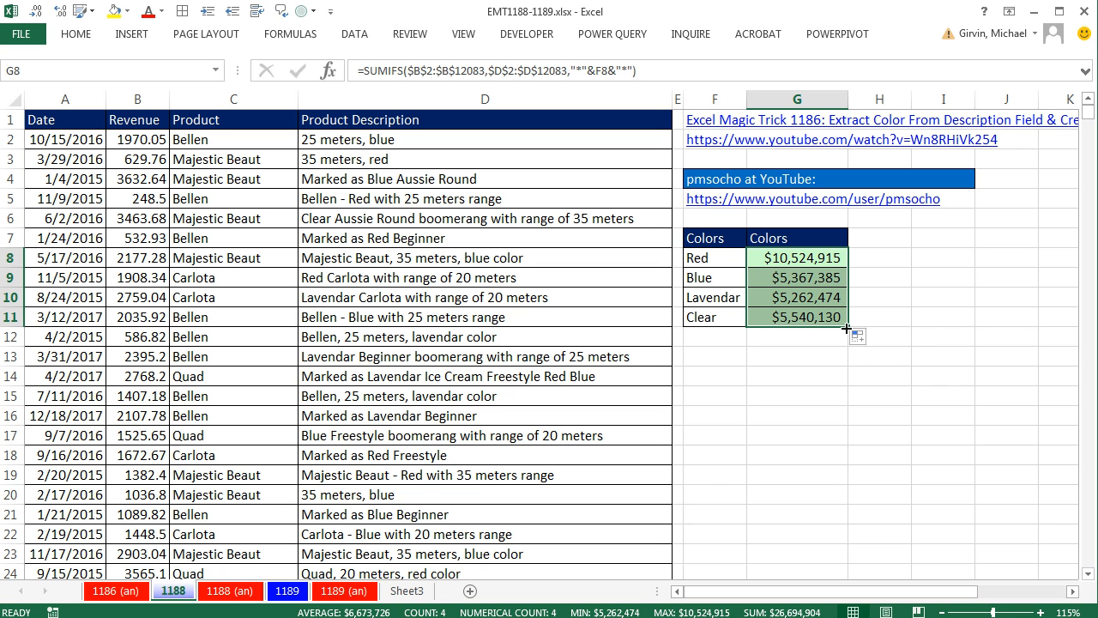
{"action": "mouse_move", "coordinate": [703, 215]}
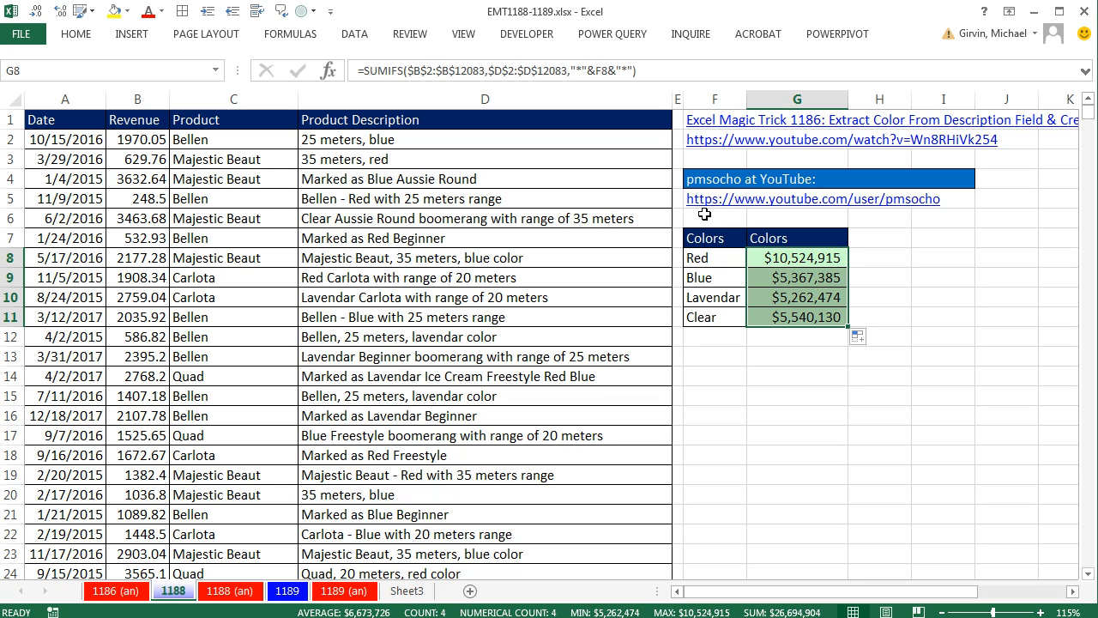
{"action": "mouse_move", "coordinate": [859, 211]}
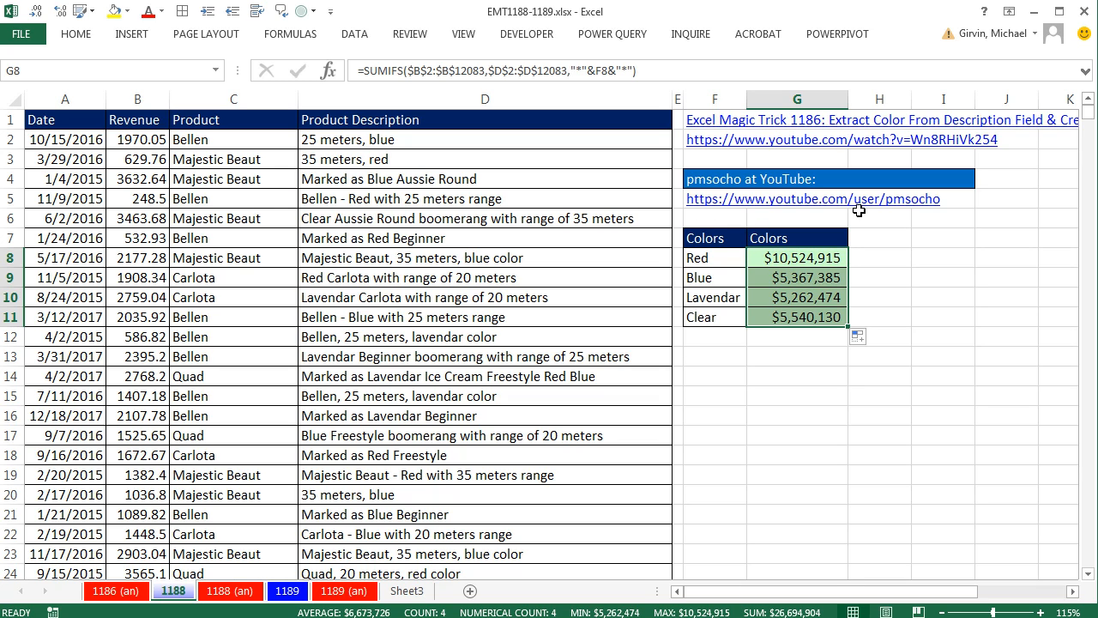